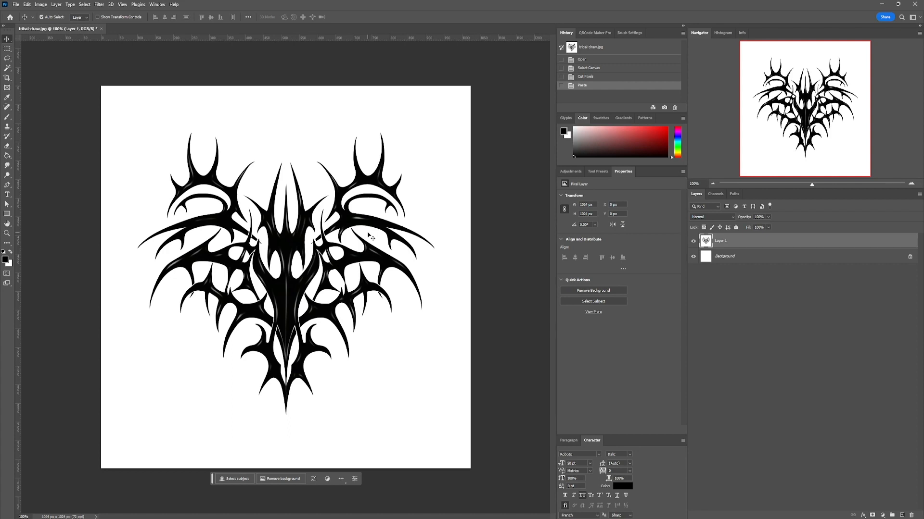
pyautogui.moveTo(502, 261)
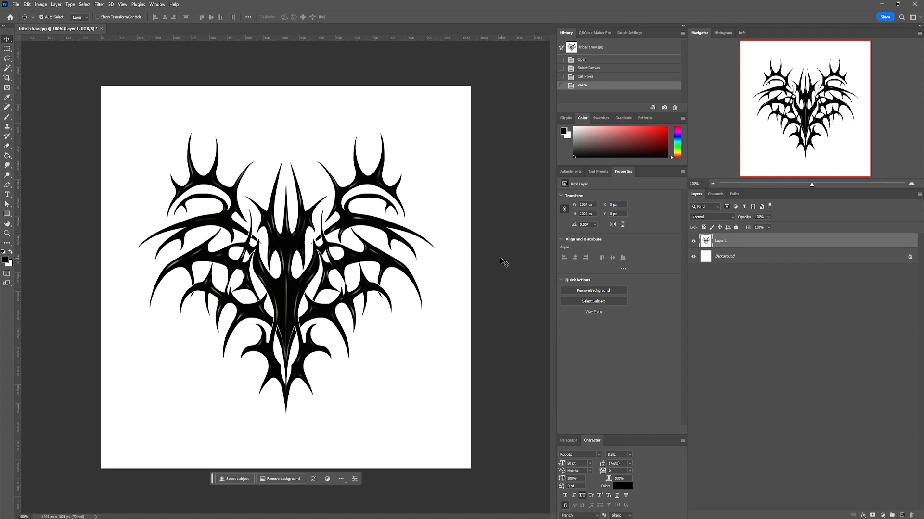
pyautogui.moveTo(525, 266)
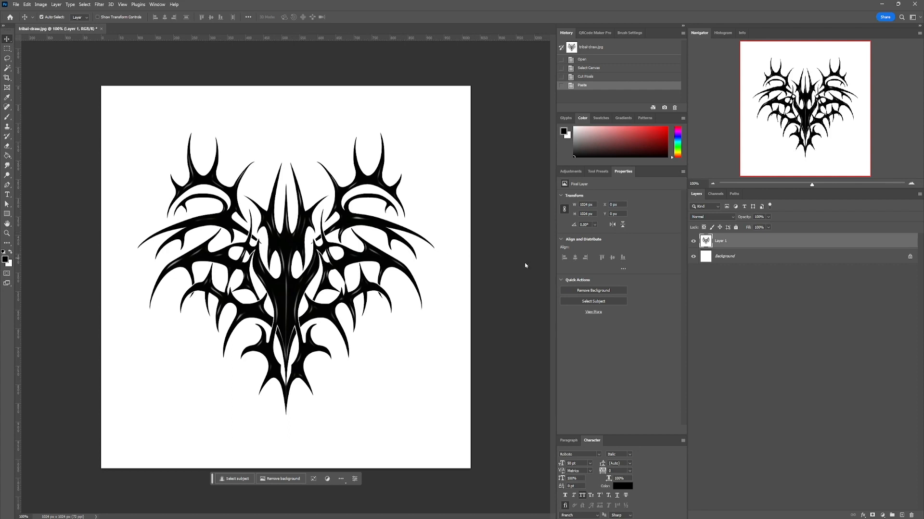
pyautogui.moveTo(355, 283)
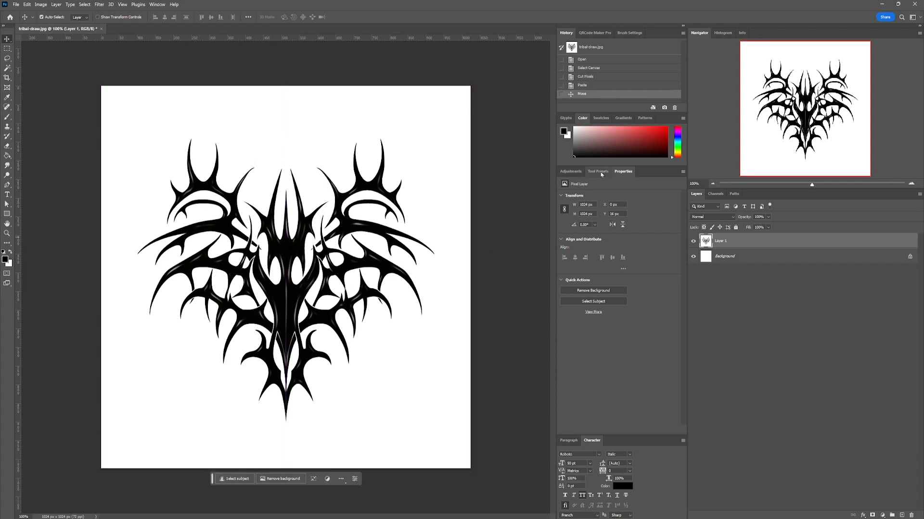
# Add a Brightness/Contrast adjustment layer above the design and push Contrast to maximum.
pyautogui.click(570, 171)
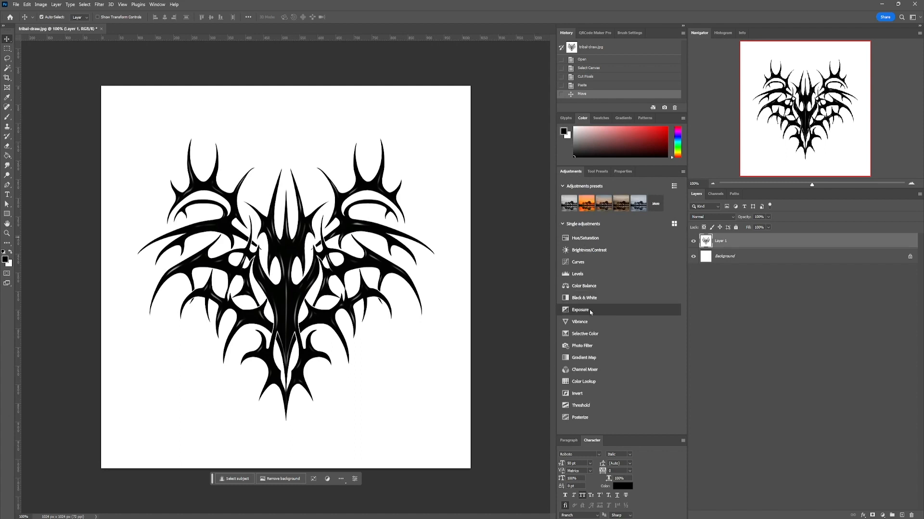
pyautogui.click(585, 250)
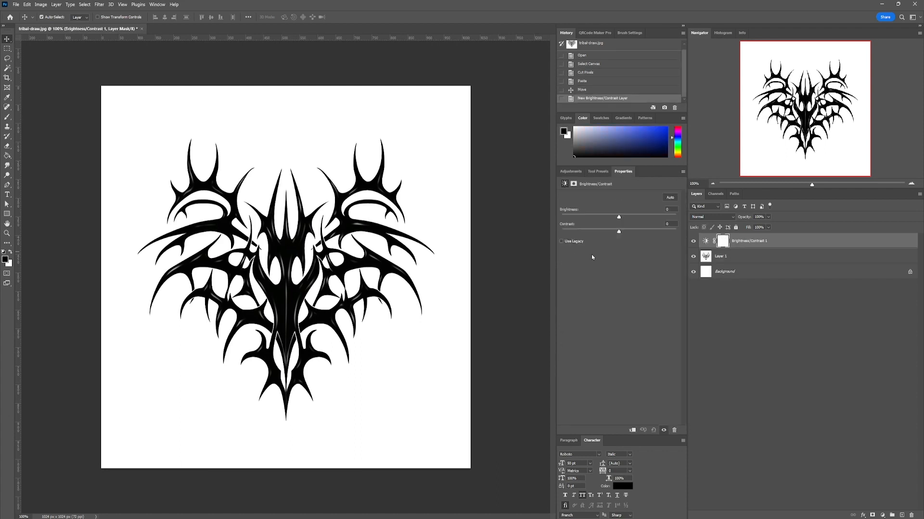
pyautogui.moveTo(619, 231); pyautogui.dragTo(675, 232)
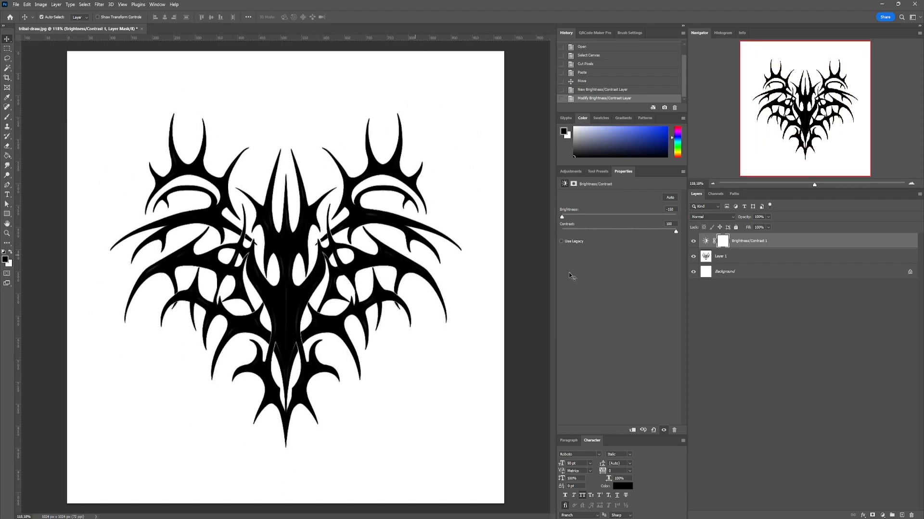
# Bring up the layer context menu to merge the adjustment and artwork layers.
pyautogui.rightClick(725, 272)
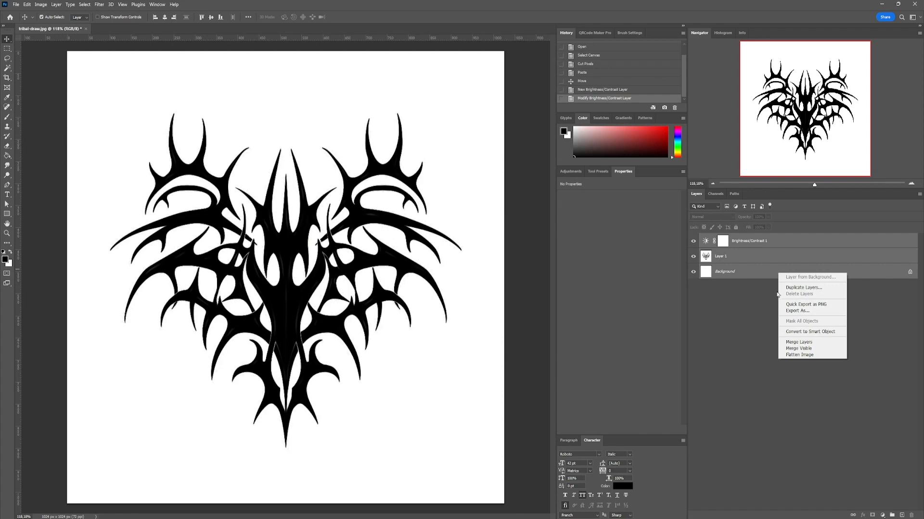
pyautogui.moveTo(698, 417)
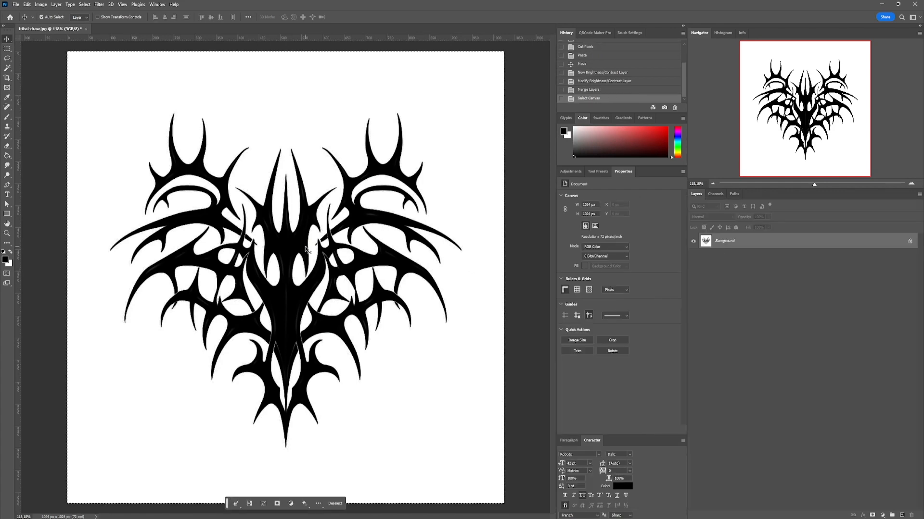
pyautogui.moveTo(499, 367)
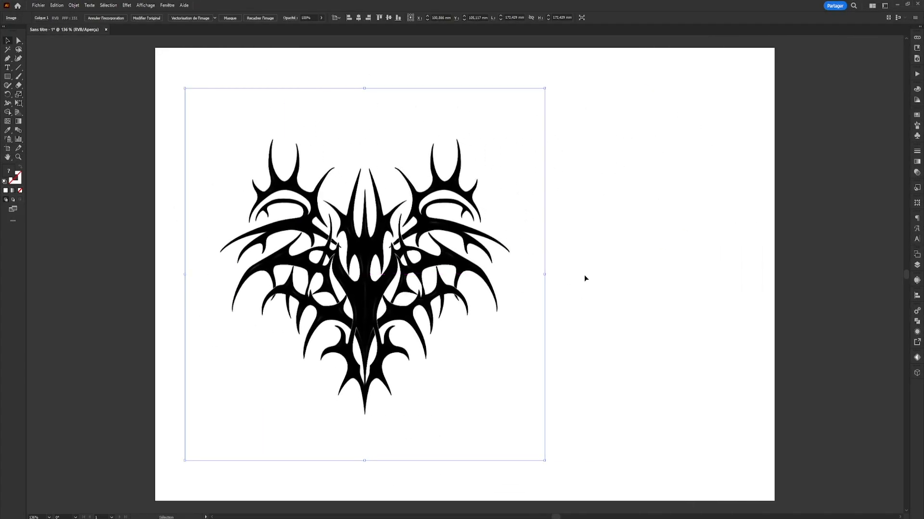
pyautogui.moveTo(241, 101)
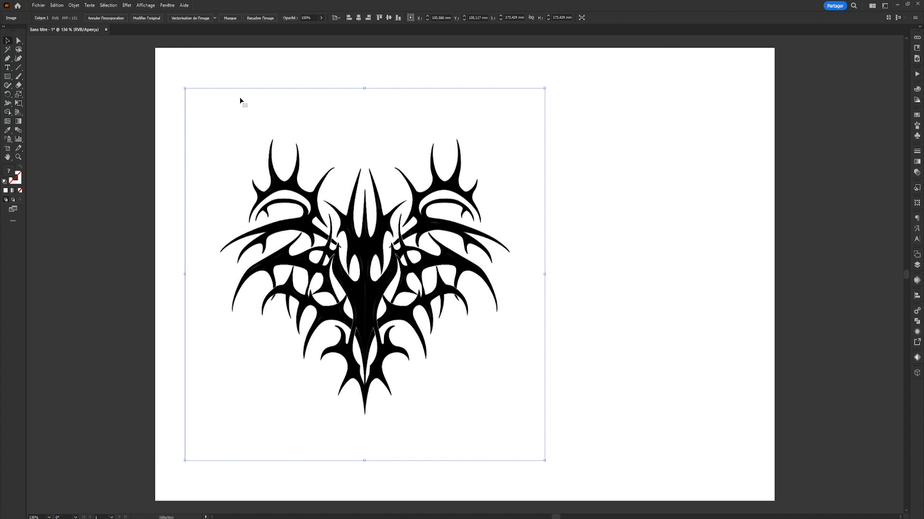
pyautogui.moveTo(192, 18)
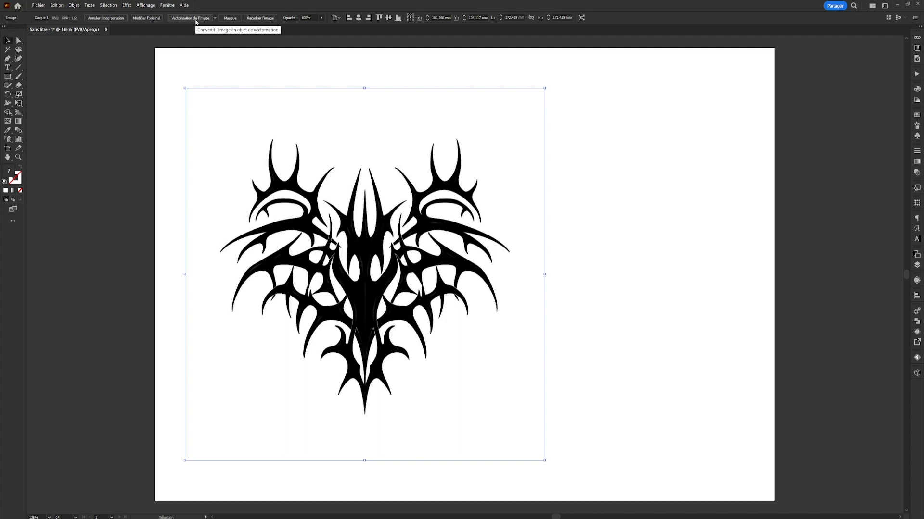
# Trace the placed image and set the Image Trace threshold to a middle value around 133.
pyautogui.click(190, 17)
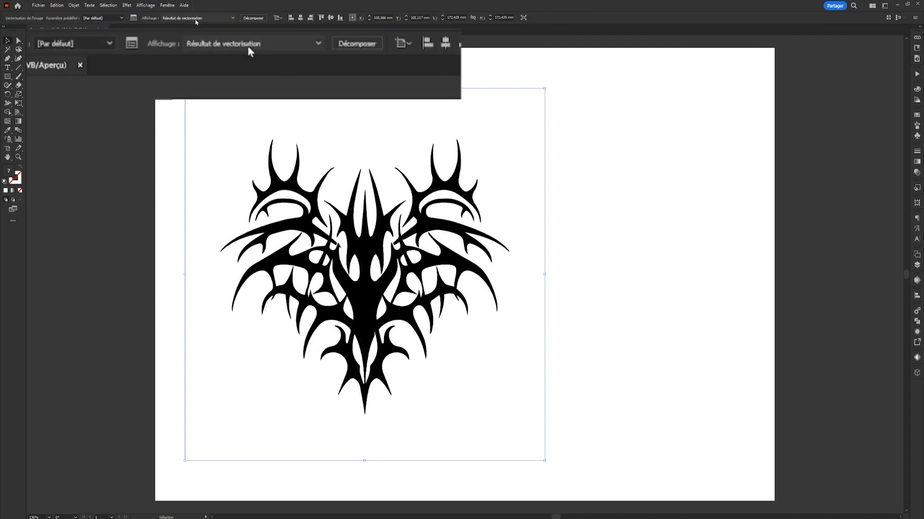
pyautogui.moveTo(132, 44)
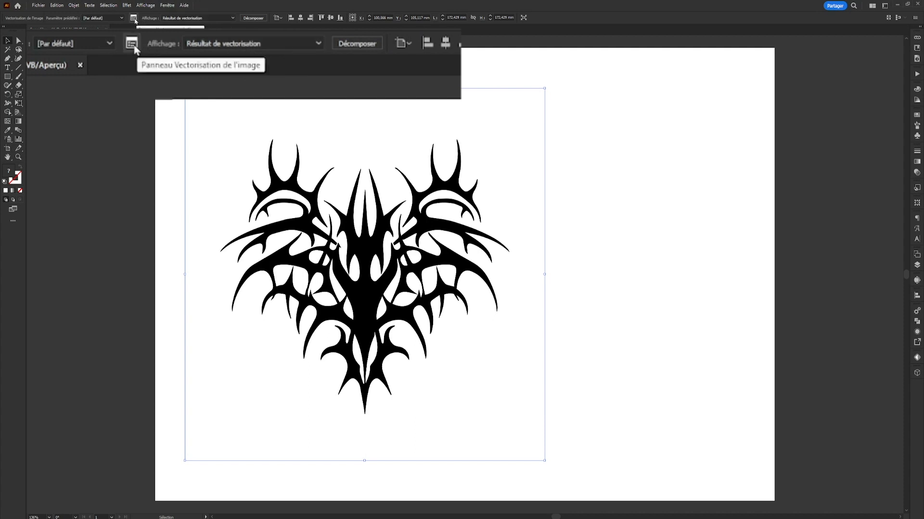
pyautogui.click(132, 43)
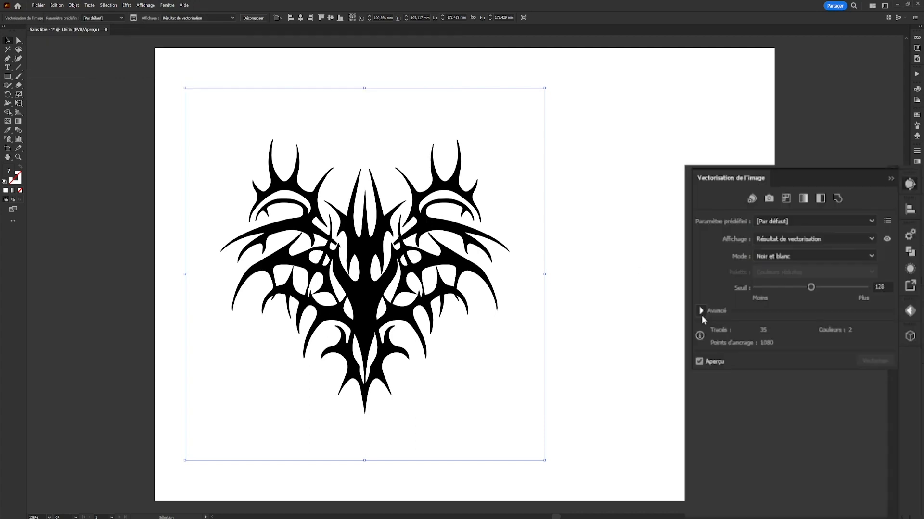
pyautogui.click(701, 311)
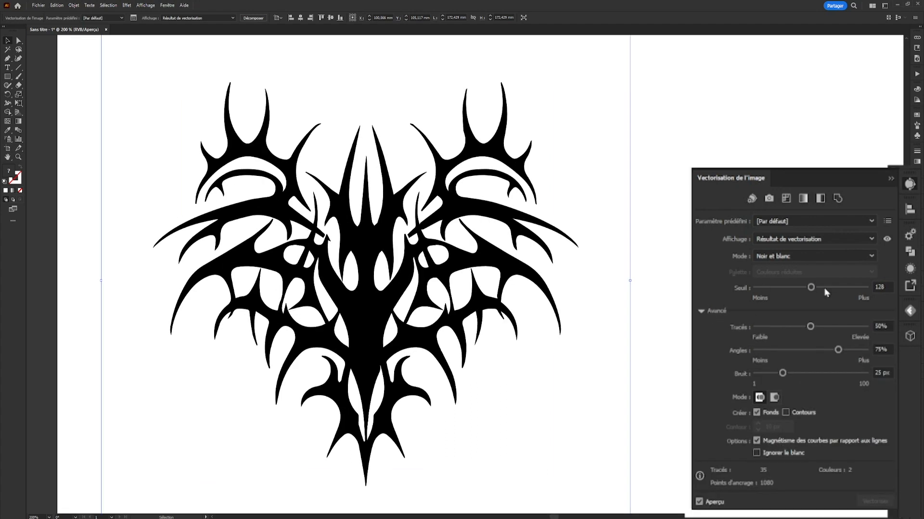
pyautogui.moveTo(810, 286); pyautogui.dragTo(863, 287)
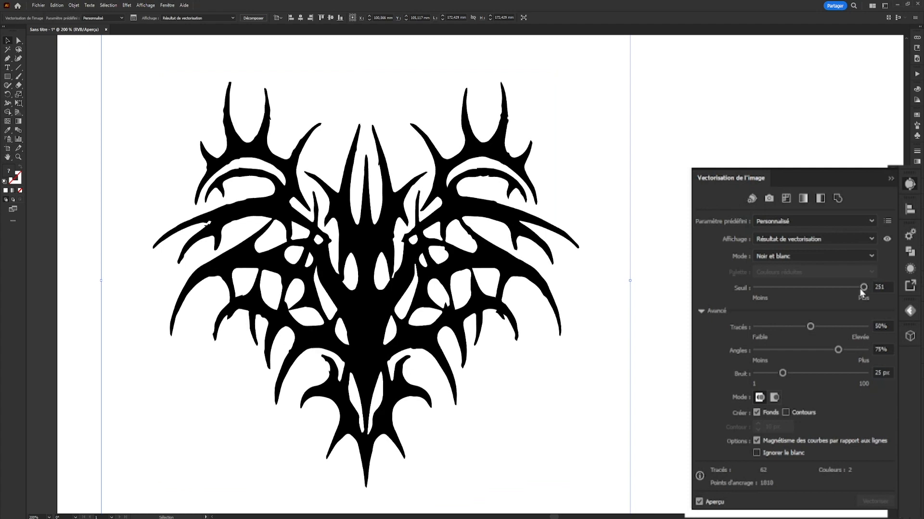
pyautogui.moveTo(862, 288); pyautogui.dragTo(763, 288)
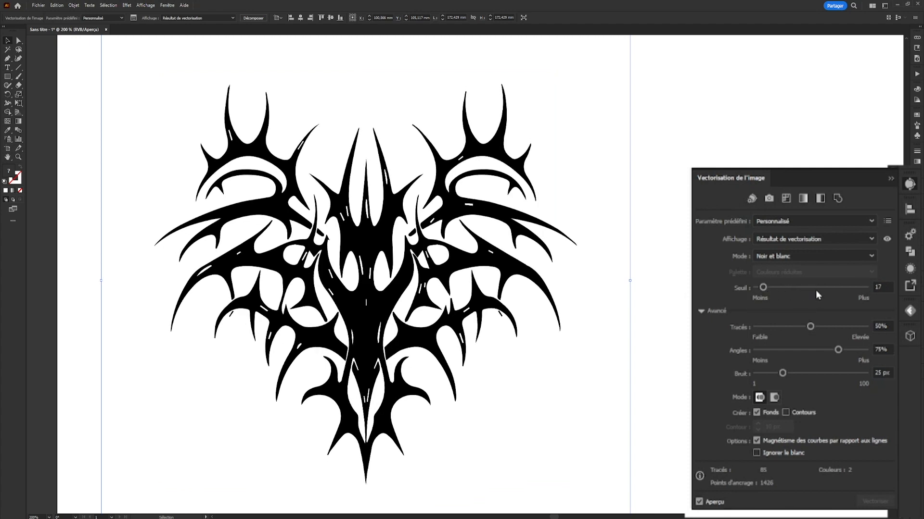
pyautogui.moveTo(762, 288); pyautogui.dragTo(812, 288)
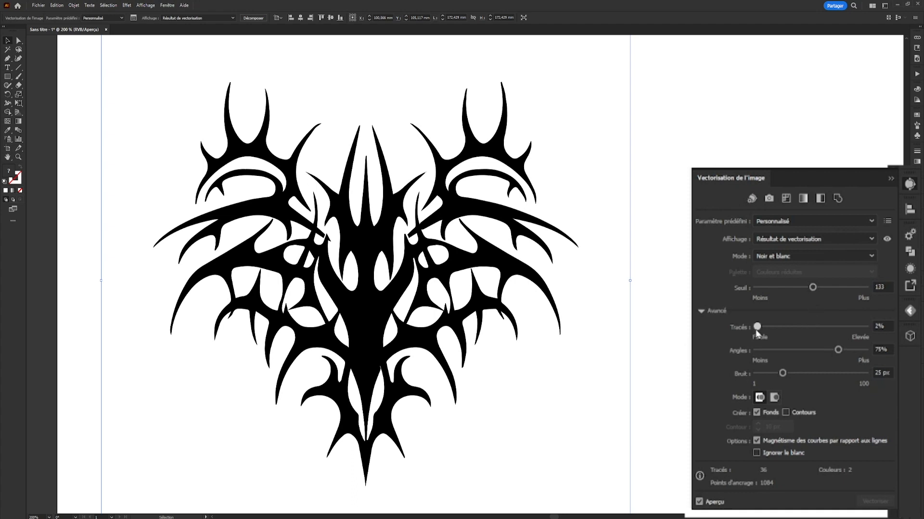
# Settle path fitting around 71% and raise corner detection to 100%.
pyautogui.moveTo(757, 326); pyautogui.dragTo(865, 326)
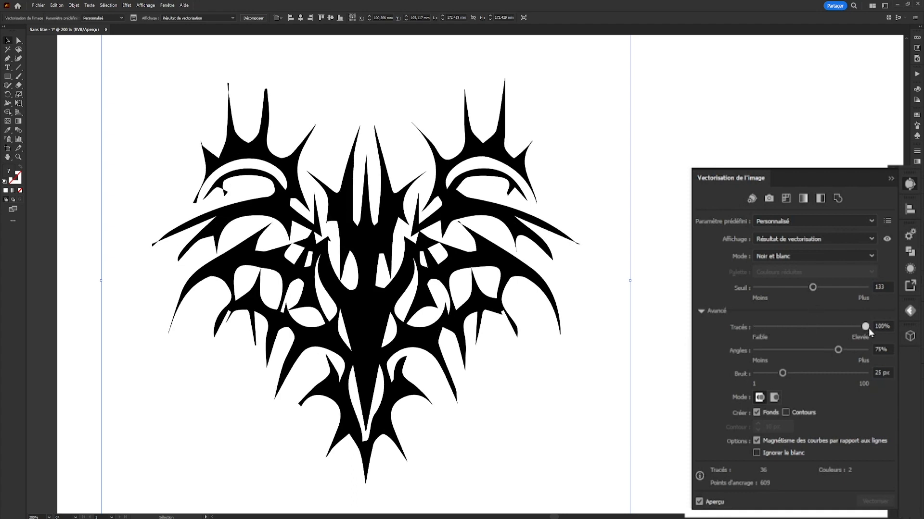
pyautogui.moveTo(865, 326); pyautogui.dragTo(852, 326)
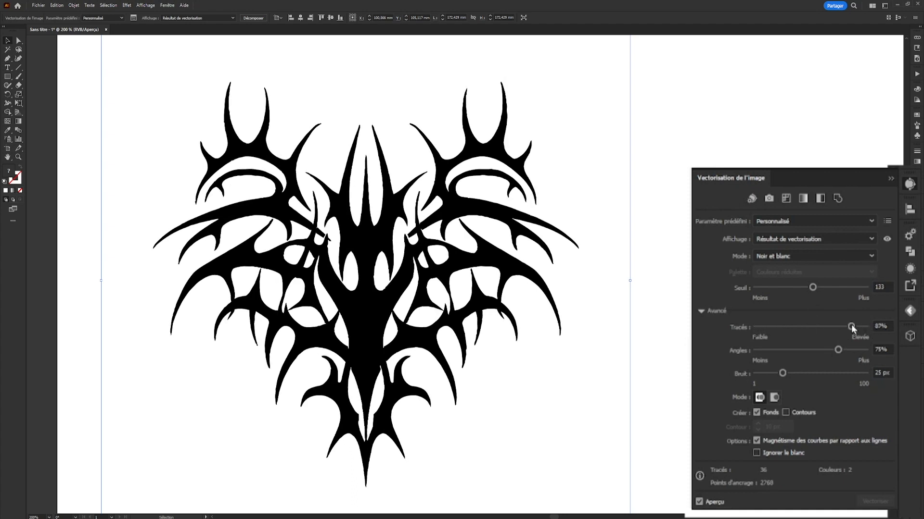
pyautogui.moveTo(851, 326); pyautogui.dragTo(833, 326)
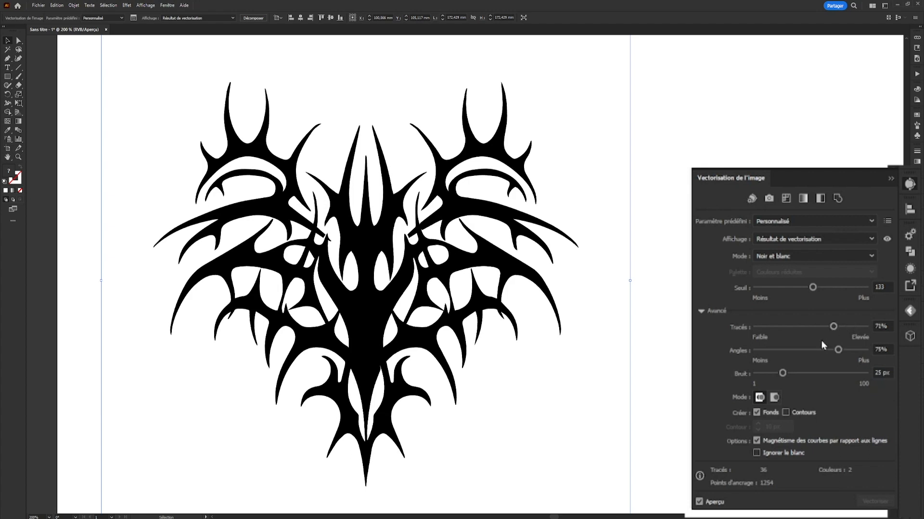
pyautogui.moveTo(838, 350); pyautogui.dragTo(865, 349)
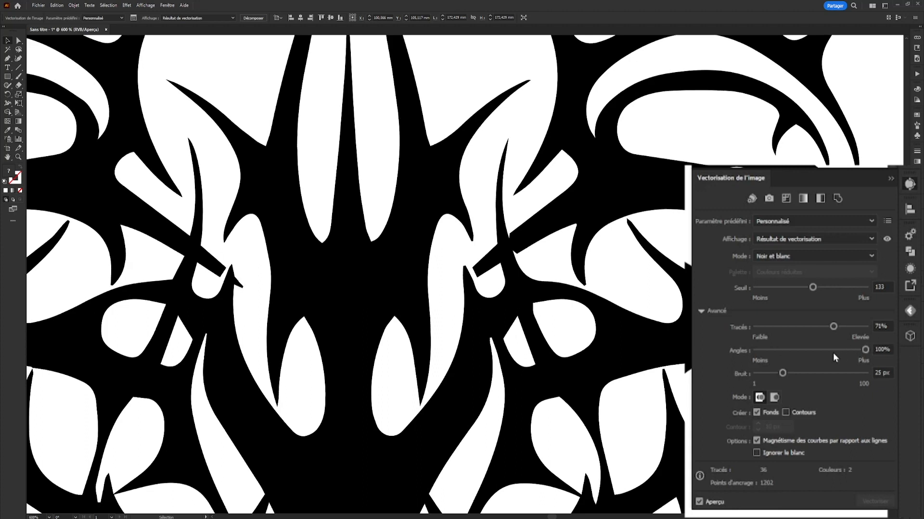
# Try noise filtering between 1 px and 100 px, ending back at the low setting.
pyautogui.moveTo(783, 373); pyautogui.dragTo(757, 373)
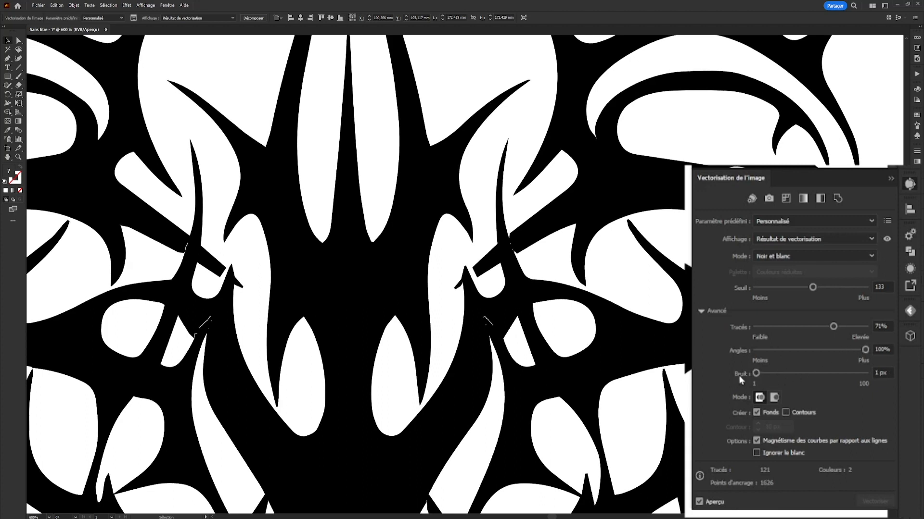
pyautogui.moveTo(756, 373); pyautogui.dragTo(864, 373)
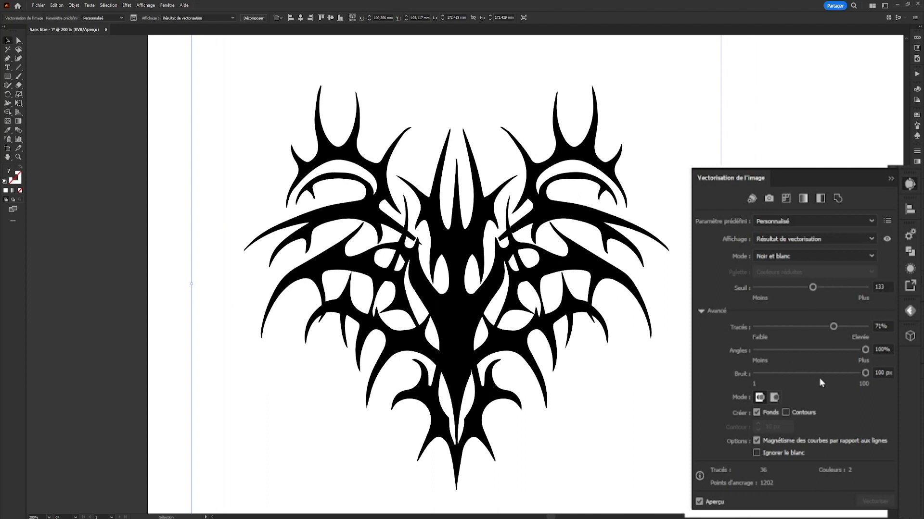
pyautogui.moveTo(865, 372); pyautogui.dragTo(756, 373)
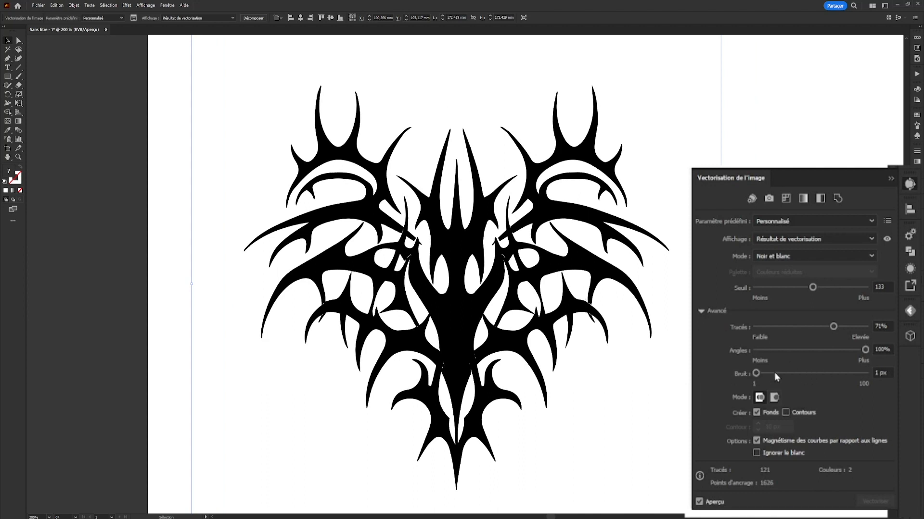
pyautogui.moveTo(757, 373); pyautogui.dragTo(865, 373)
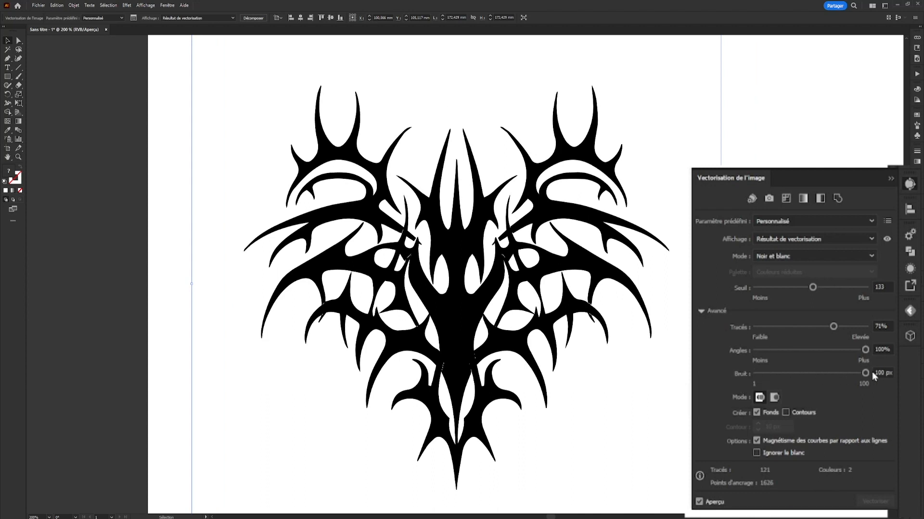
pyautogui.moveTo(864, 373); pyautogui.dragTo(757, 373)
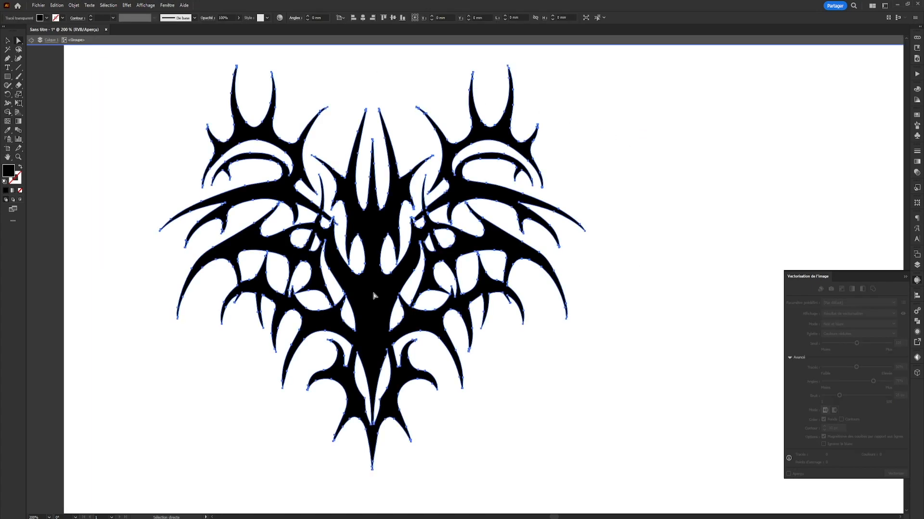
# Select the half shape and start the Miroir reflect transformation to mirror it.
pyautogui.moveTo(373, 294); pyautogui.dragTo(635, 317)
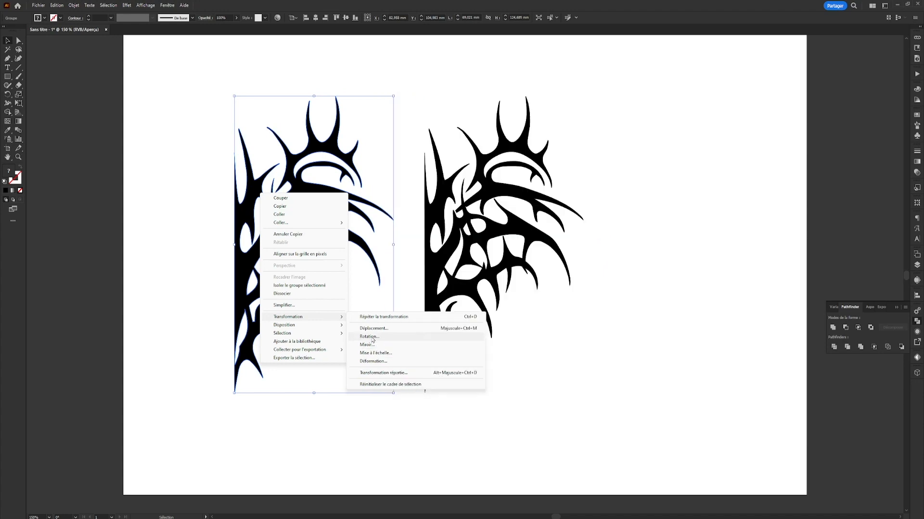
pyautogui.click(366, 344)
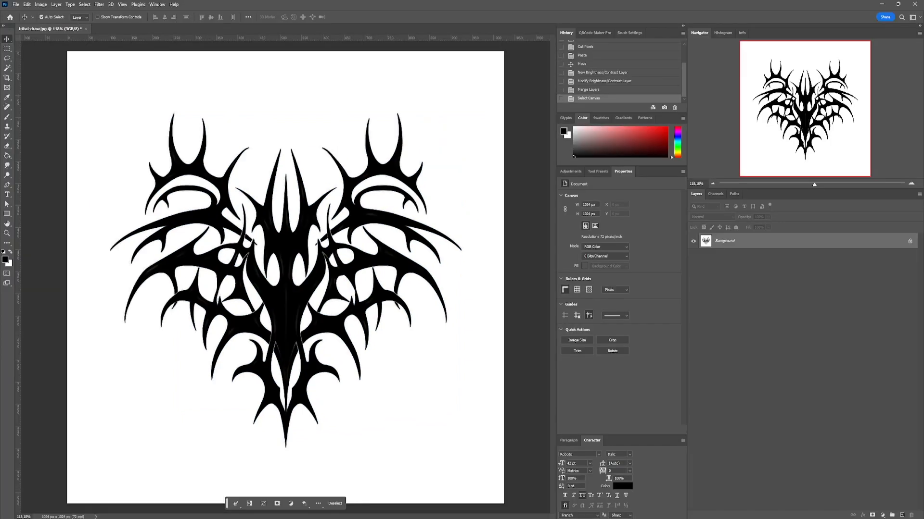
# Paste the vector design as a Smart Object and add a Threshold adjustment above it.
pyautogui.press('ctrl+v')
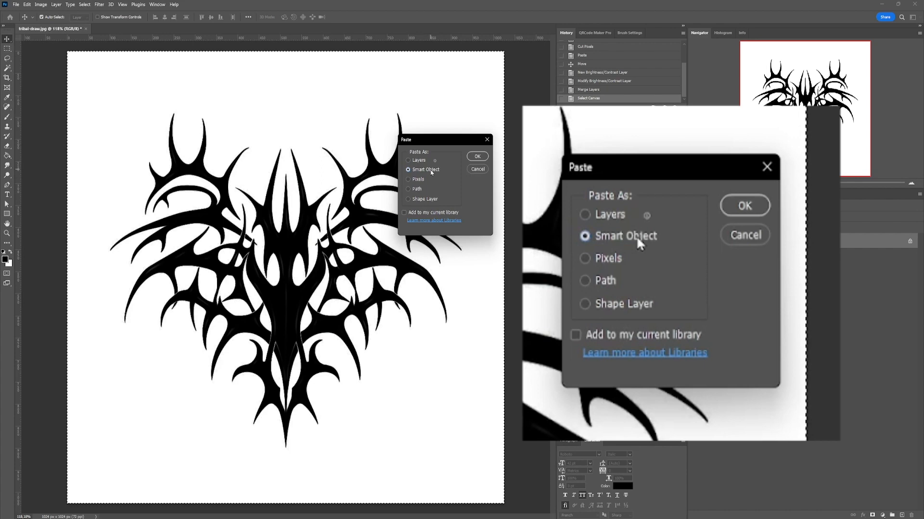
pyautogui.click(744, 206)
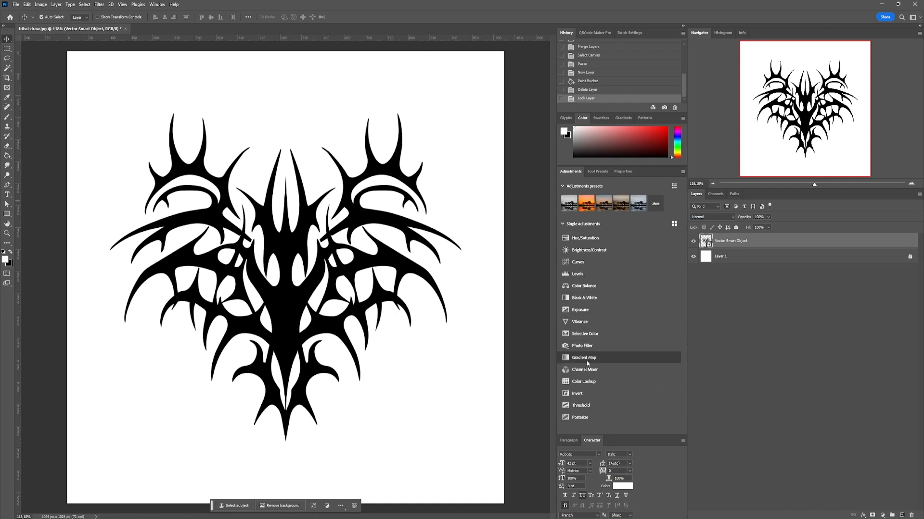
pyautogui.click(580, 405)
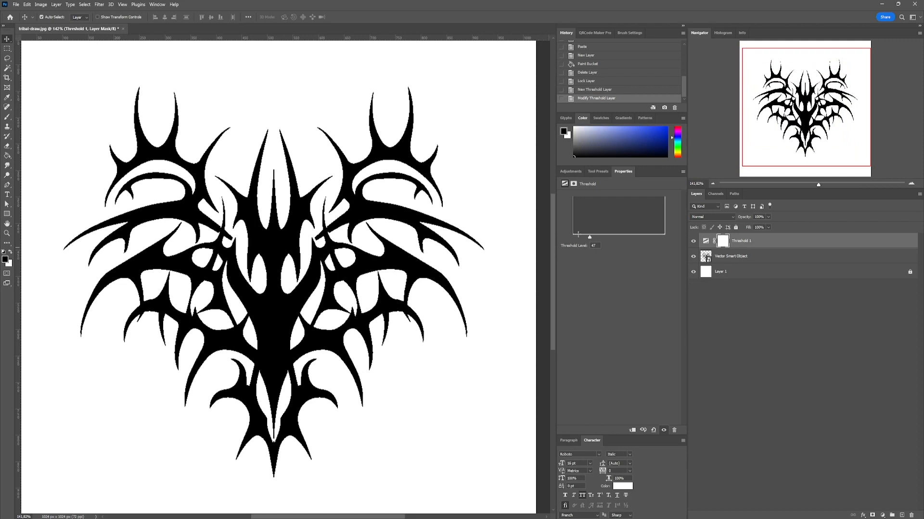
# Give the vector design layer a Stroke effect through Layer Style.
pyautogui.click(732, 255)
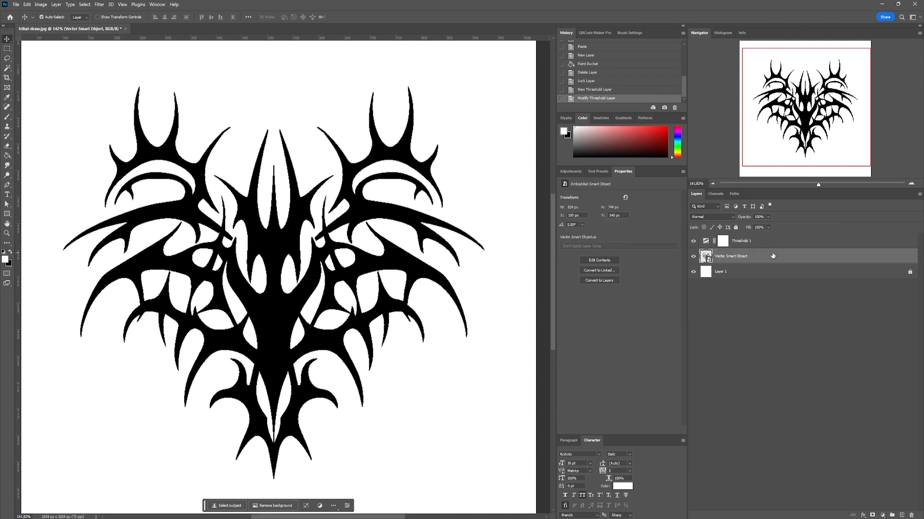
pyautogui.doubleClick(730, 256)
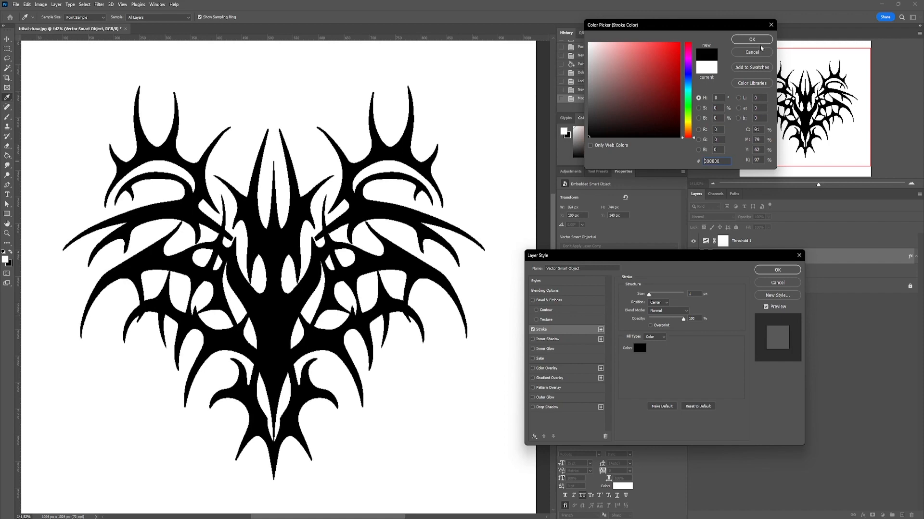
pyautogui.click(751, 39)
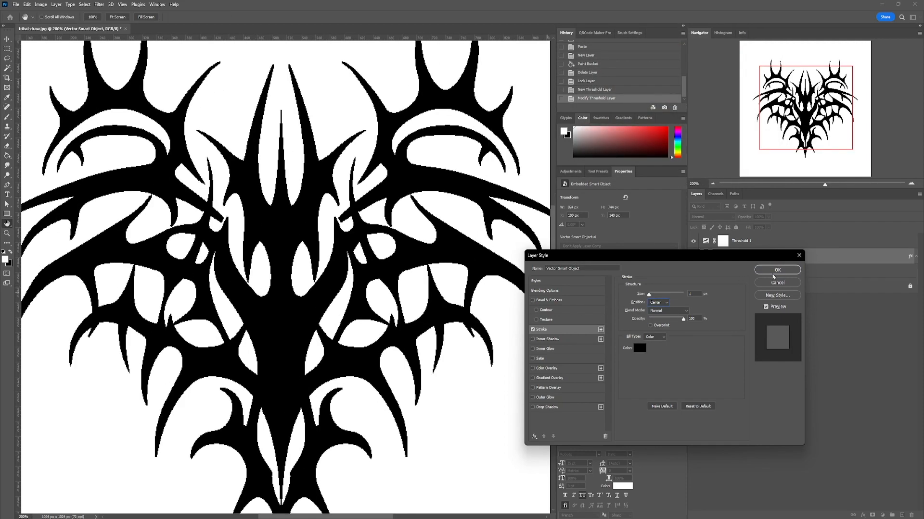
pyautogui.click(777, 270)
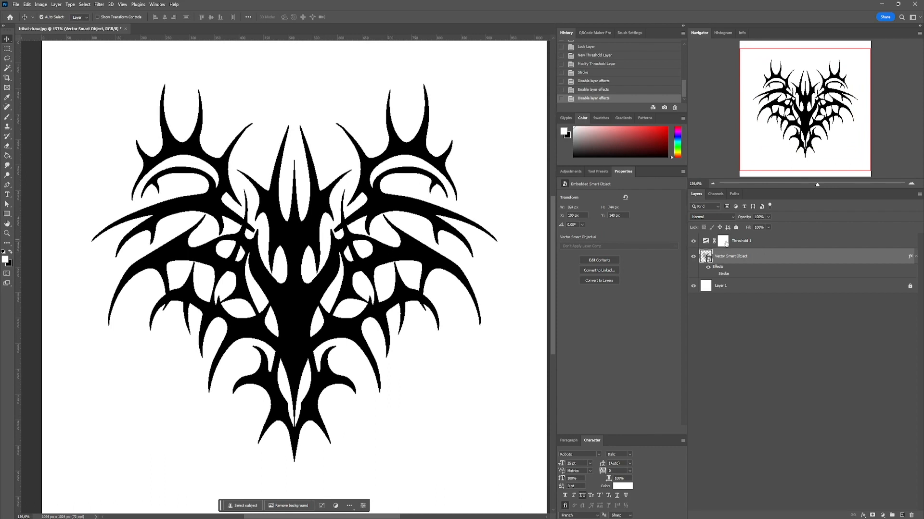
# Apply a Mosaic pixelate filter with Cell Size 3 to the bat shape.
pyautogui.click(98, 4)
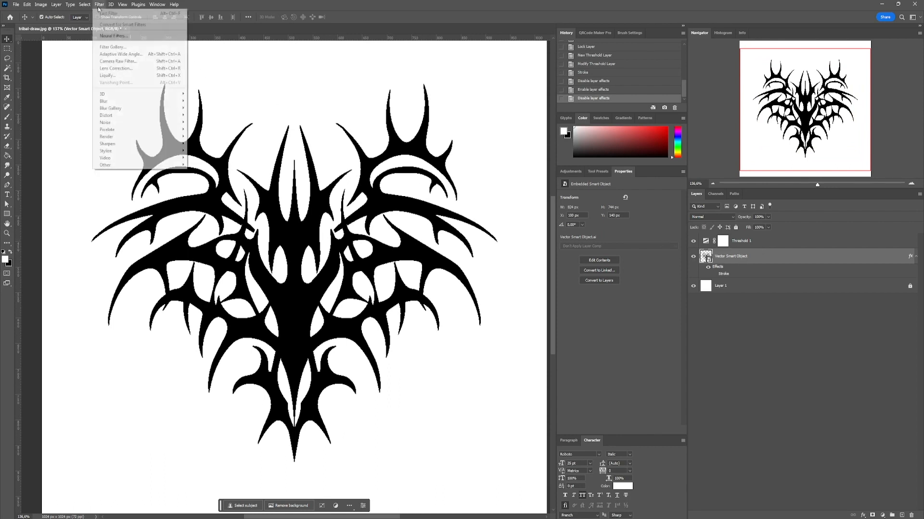
pyautogui.moveTo(107, 129)
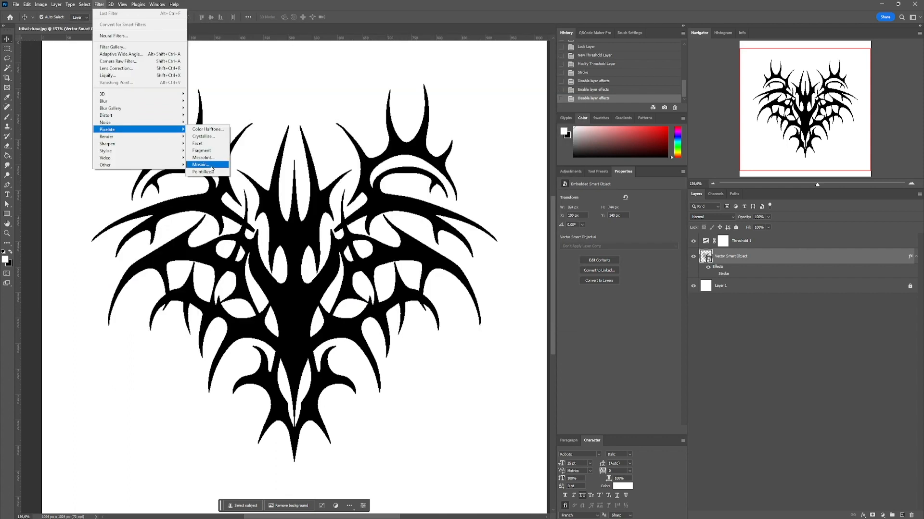
pyautogui.click(200, 165)
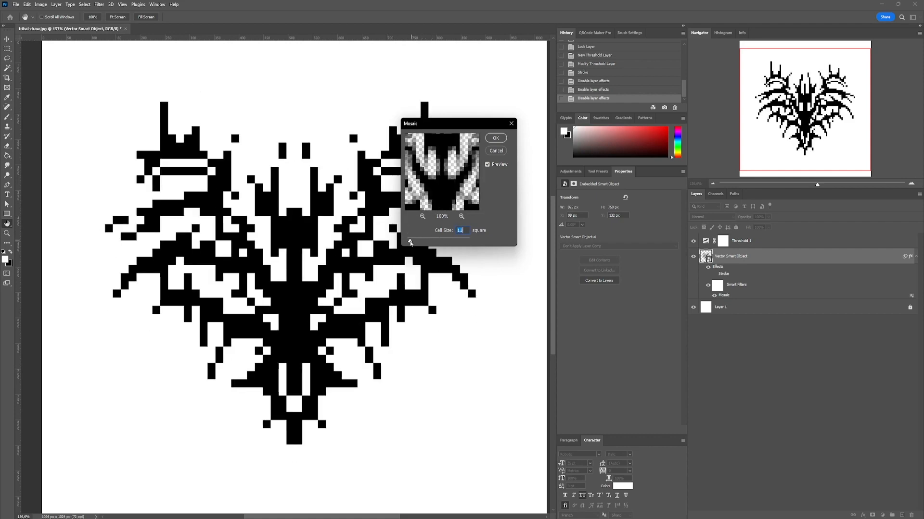
pyautogui.write('3')
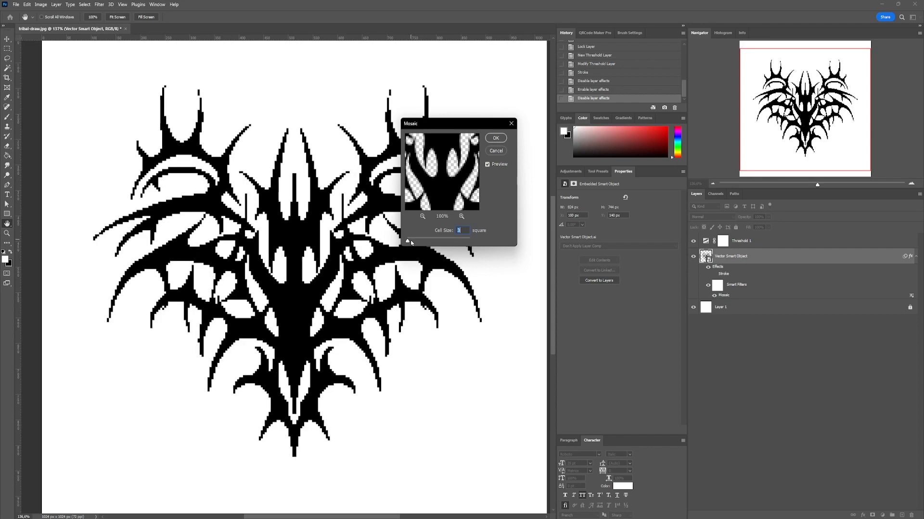
pyautogui.click(495, 137)
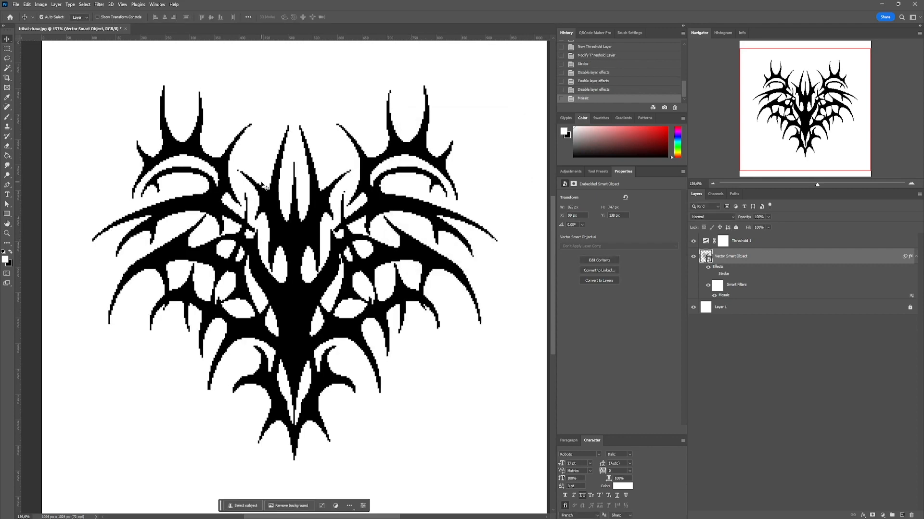
pyautogui.moveTo(289, 183)
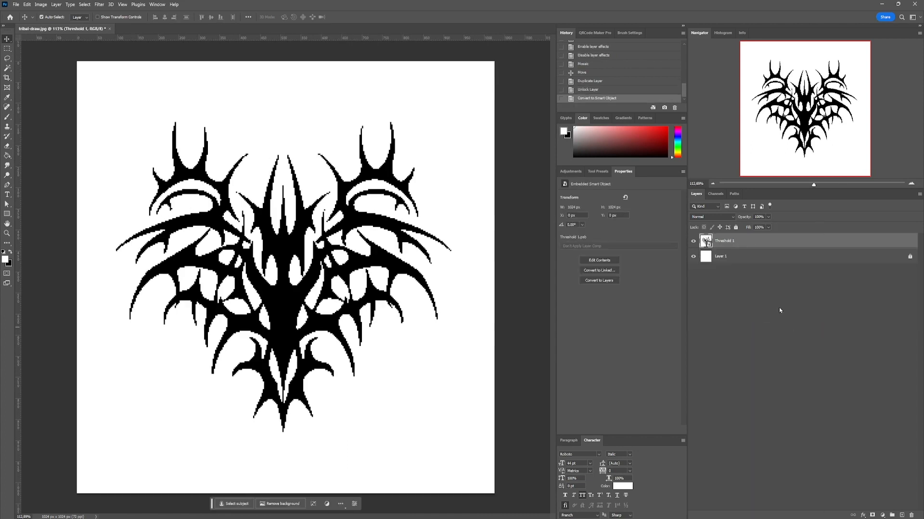
# Select the black shape by Color Range and mask the layer to it.
pyautogui.click(85, 4)
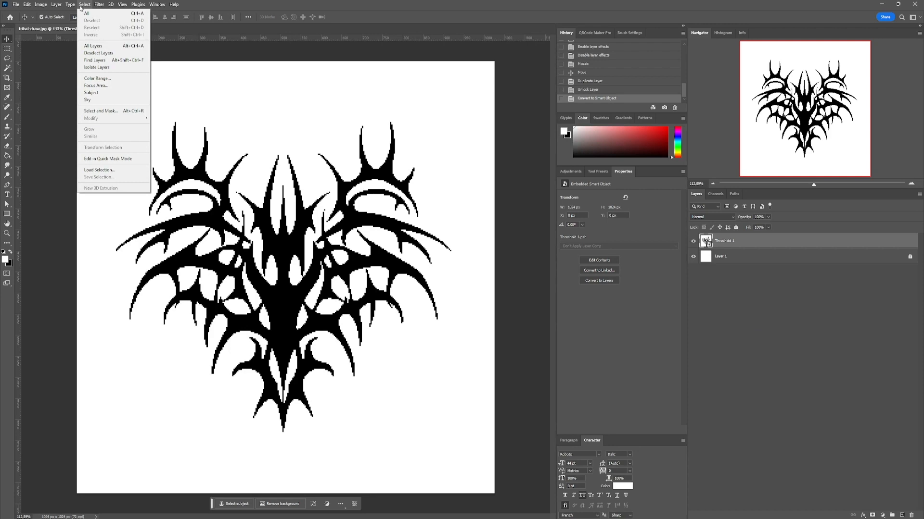
pyautogui.click(98, 78)
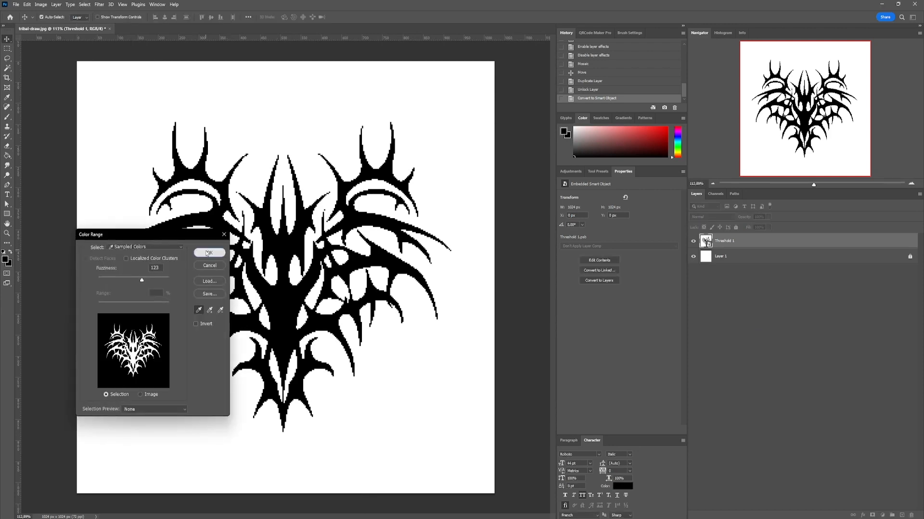
pyautogui.click(208, 253)
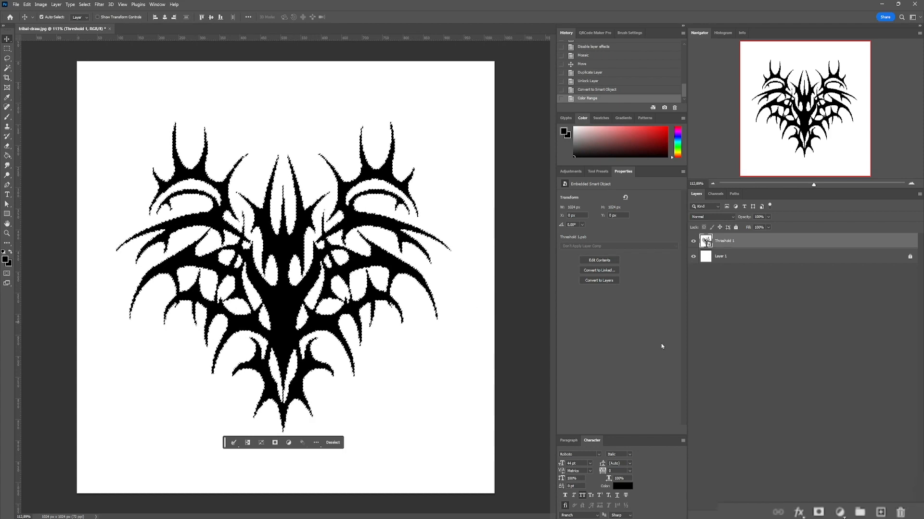
pyautogui.click(817, 512)
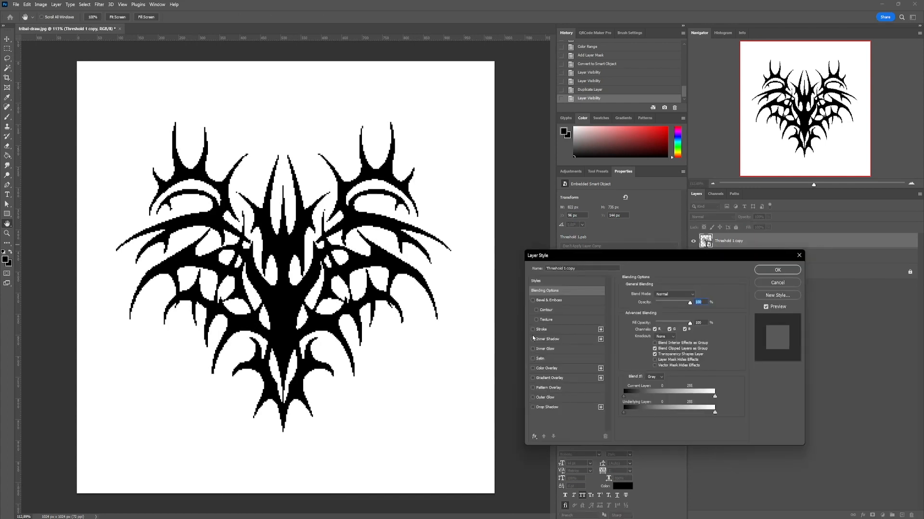
# Give the duplicate a white stroke positioned Outside the shape.
pyautogui.click(541, 329)
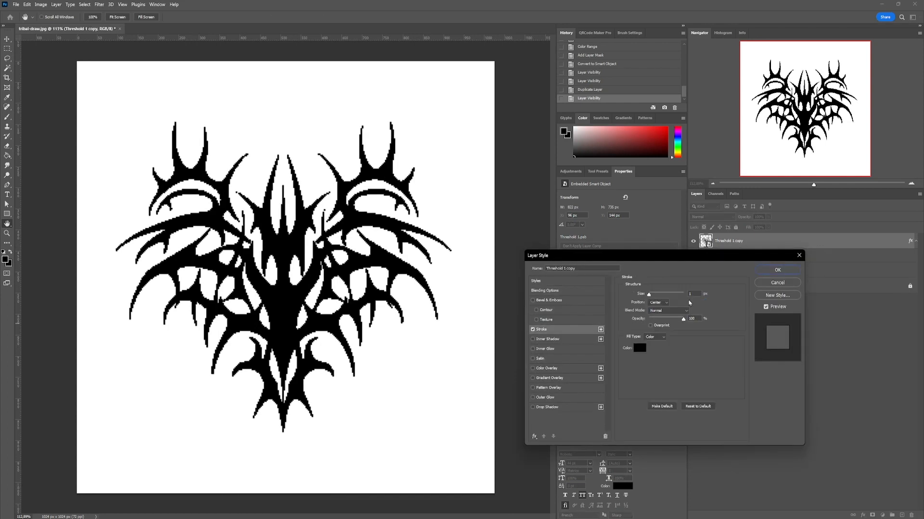
pyautogui.click(632, 192)
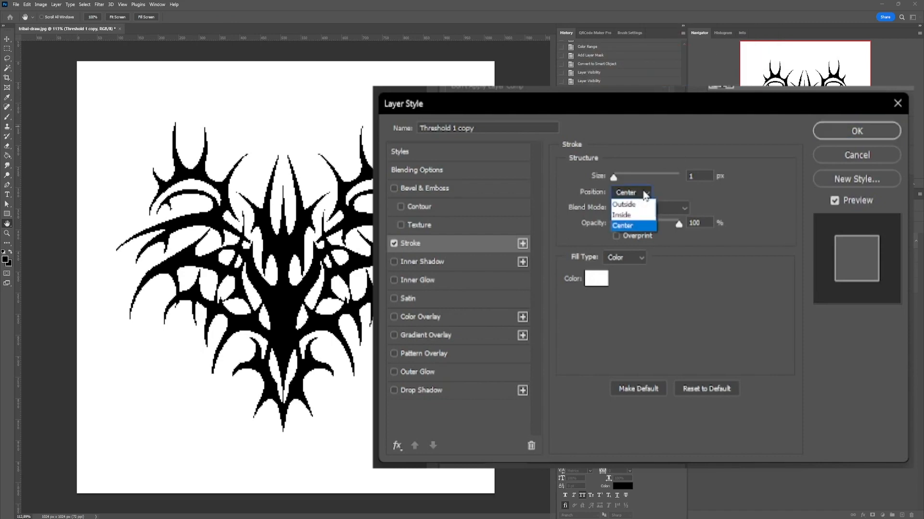
pyautogui.click(623, 204)
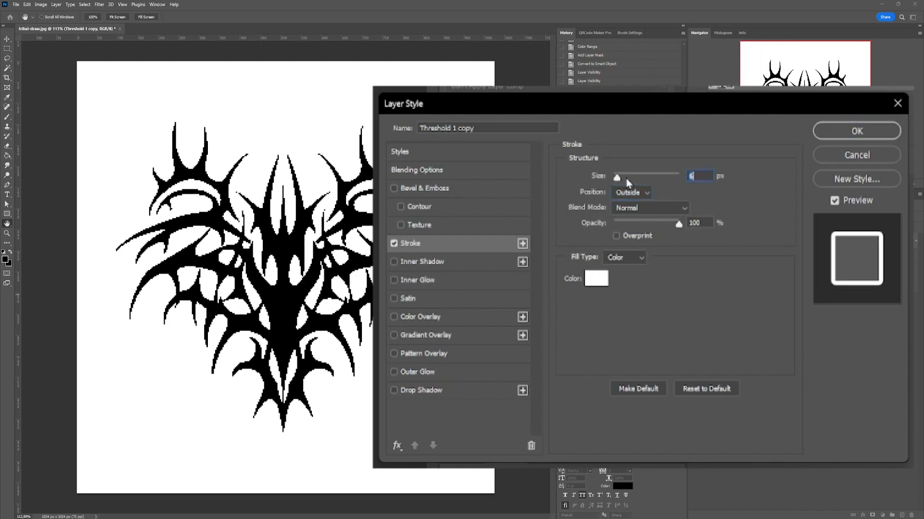
pyautogui.click(856, 131)
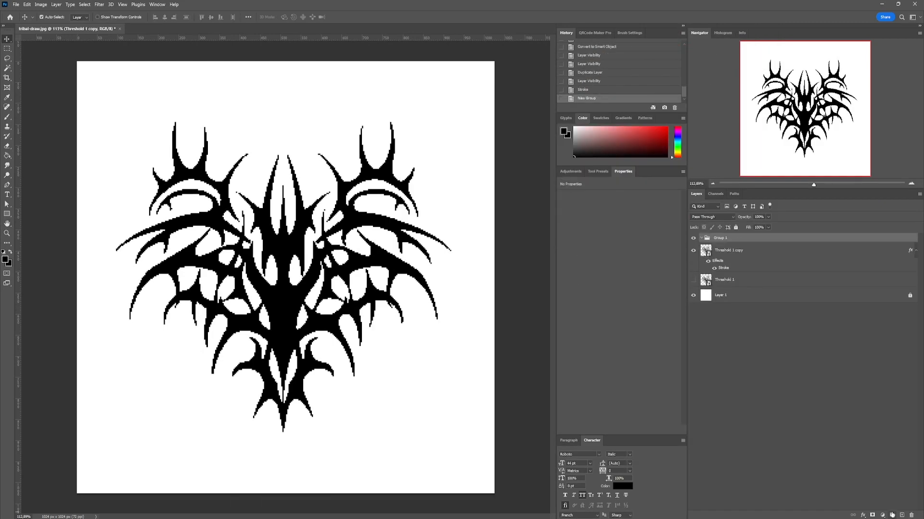
# Give Group 1 a black Outside stroke for a double outline, then revisit the copy's white stroke size.
pyautogui.click(728, 250)
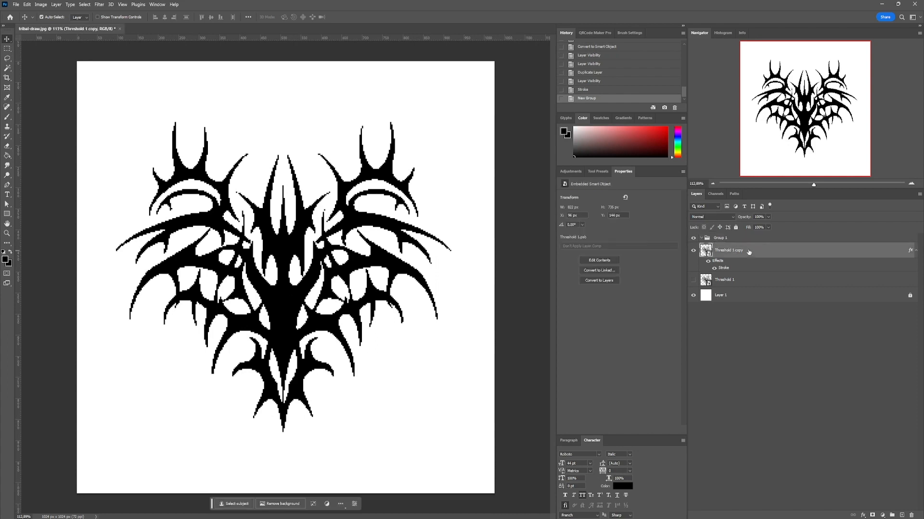
pyautogui.click(720, 238)
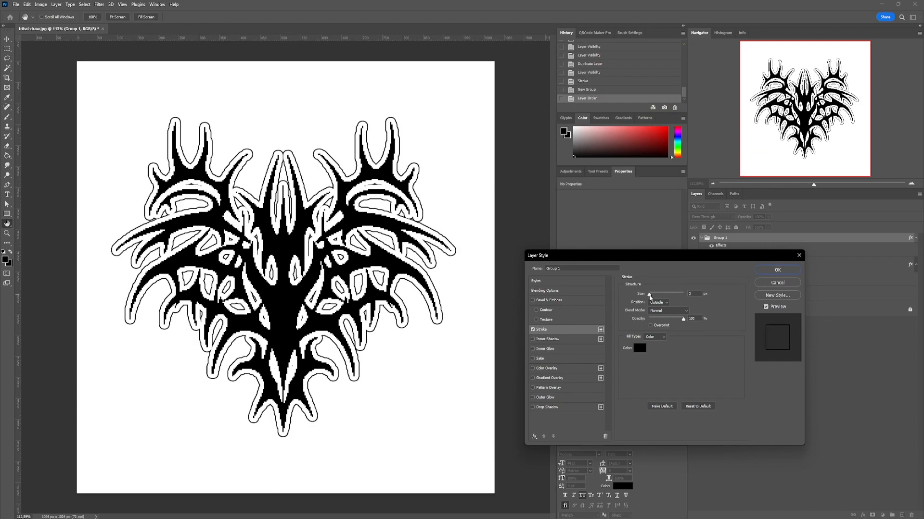
pyautogui.click(658, 302)
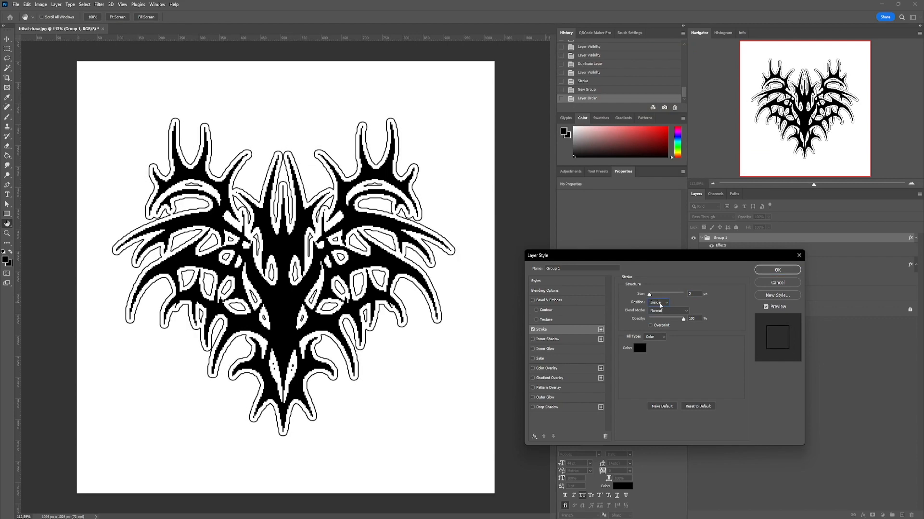
pyautogui.click(777, 270)
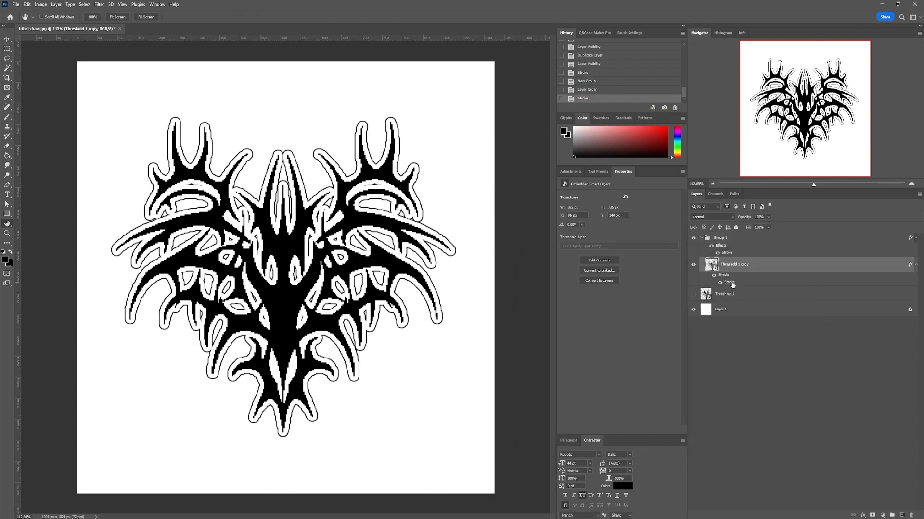
pyautogui.doubleClick(727, 283)
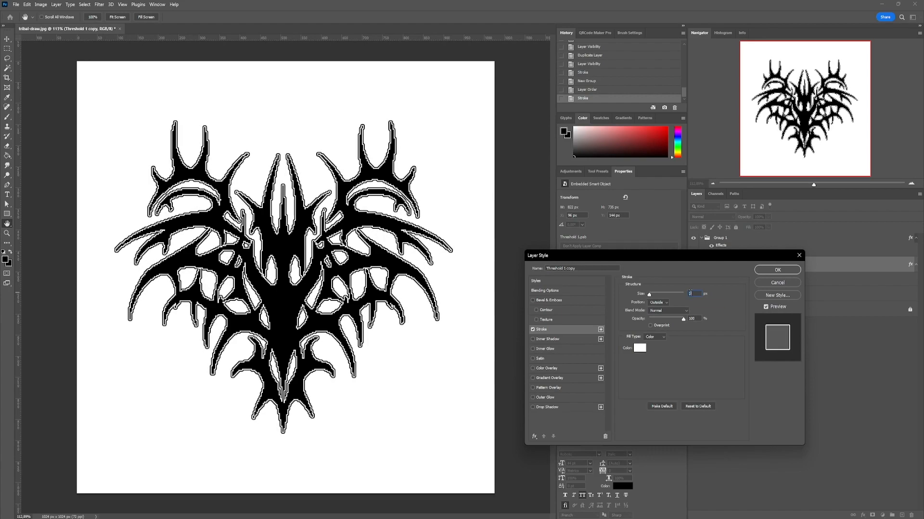